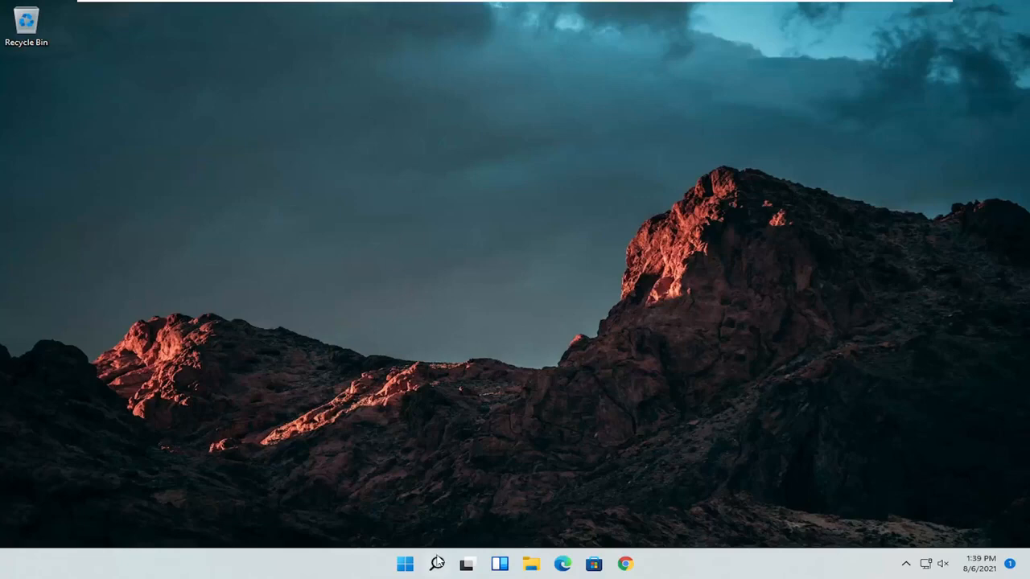
Switch Control Panel's View by setting to Large icons
click(437, 563)
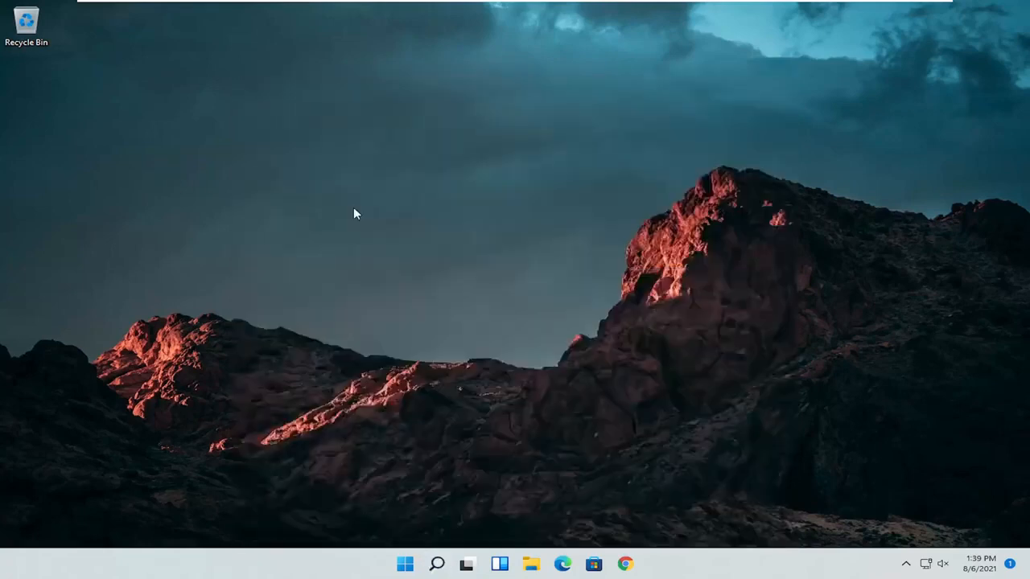
click(734, 162)
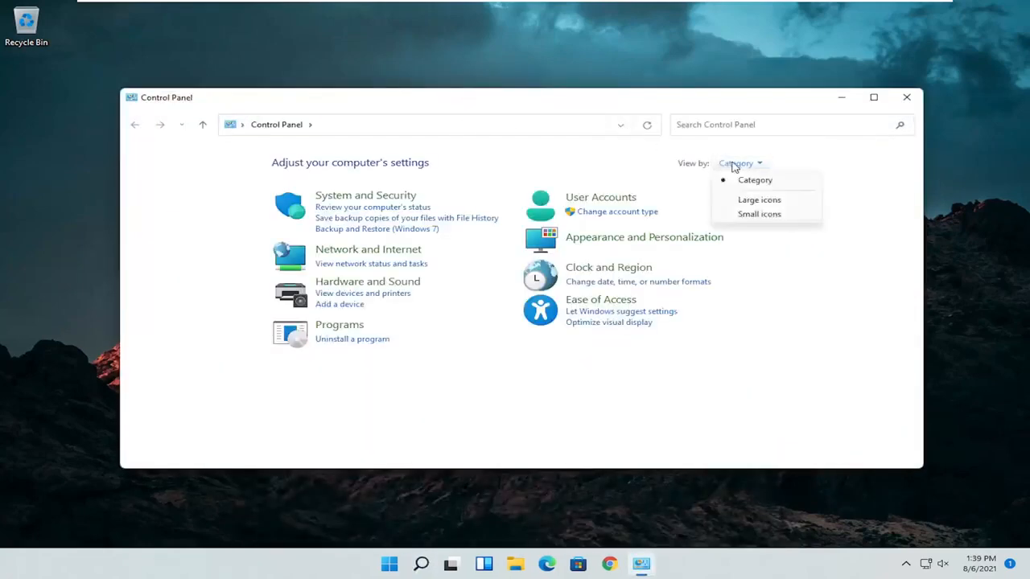
click(759, 199)
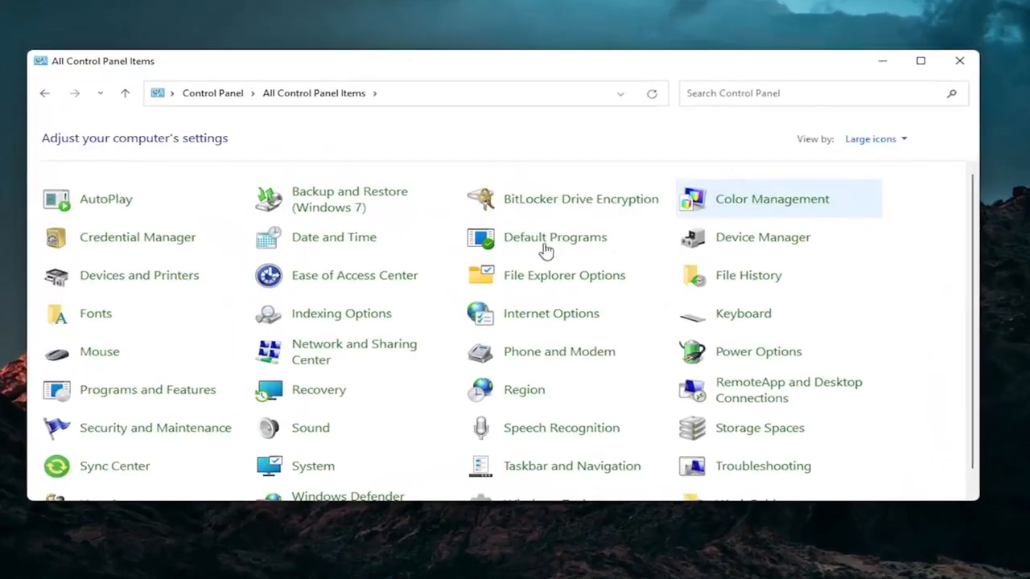
mouse_move(99, 352)
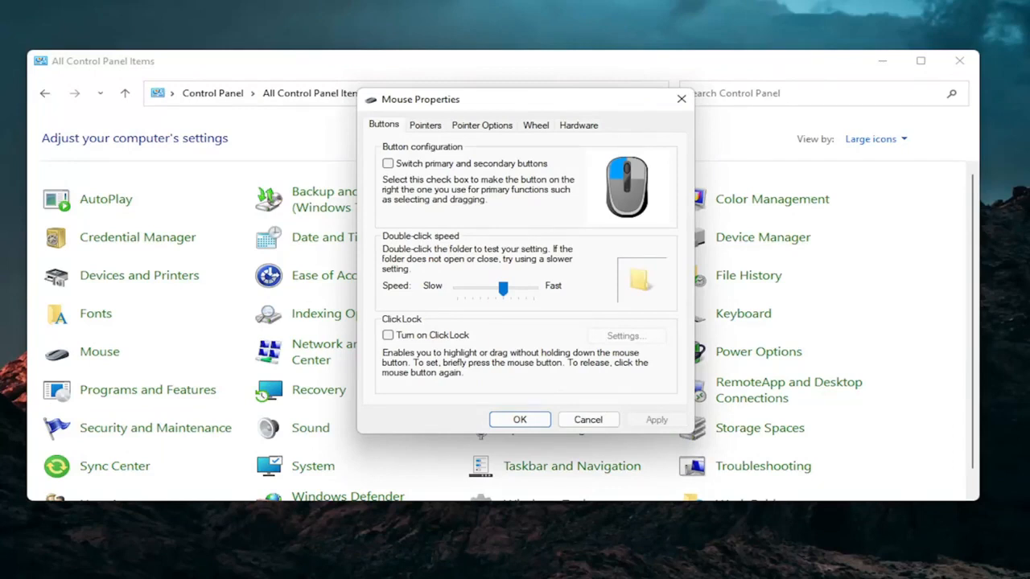
mouse_move(799, 175)
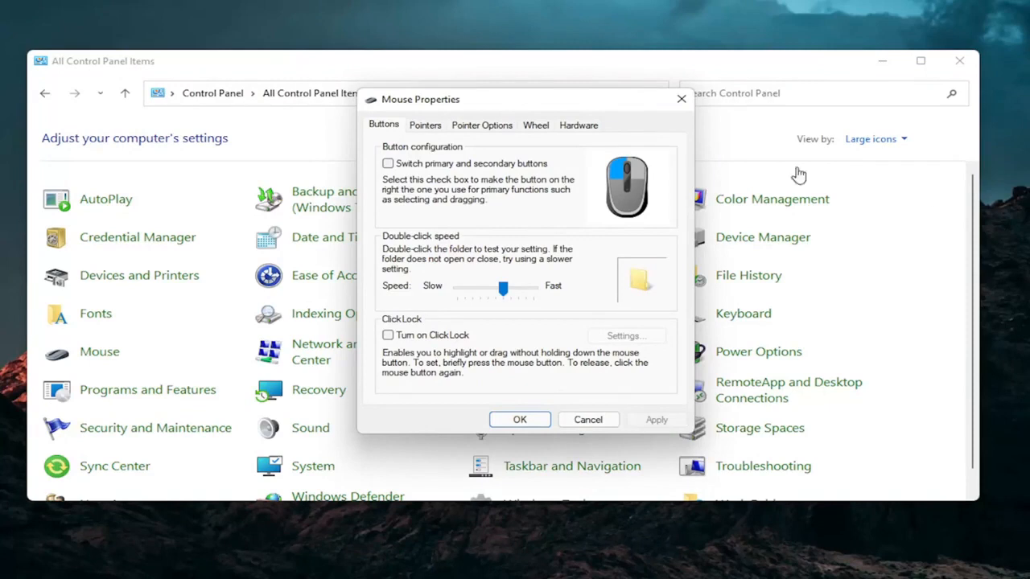
mouse_move(630, 130)
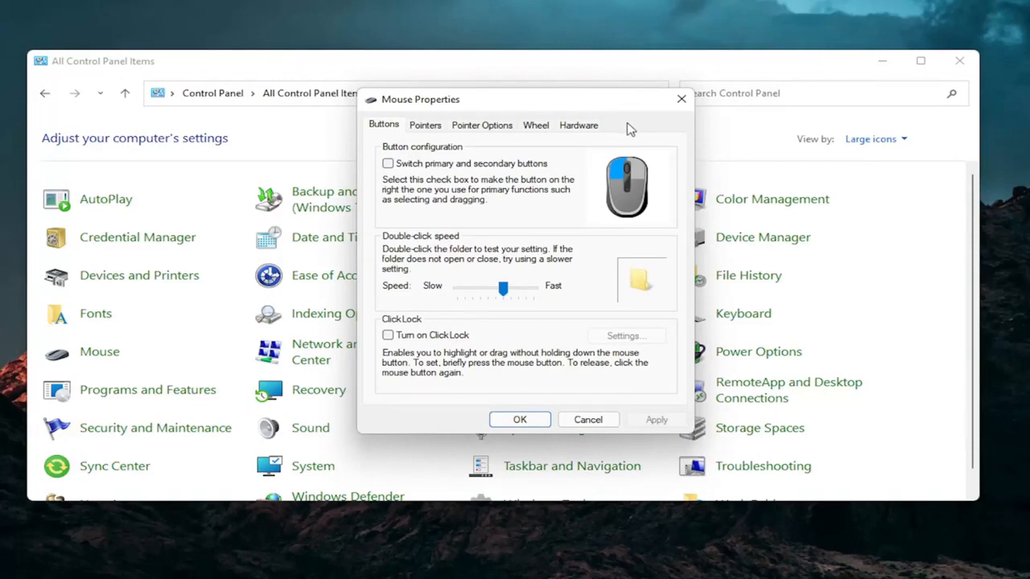
mouse_move(648, 132)
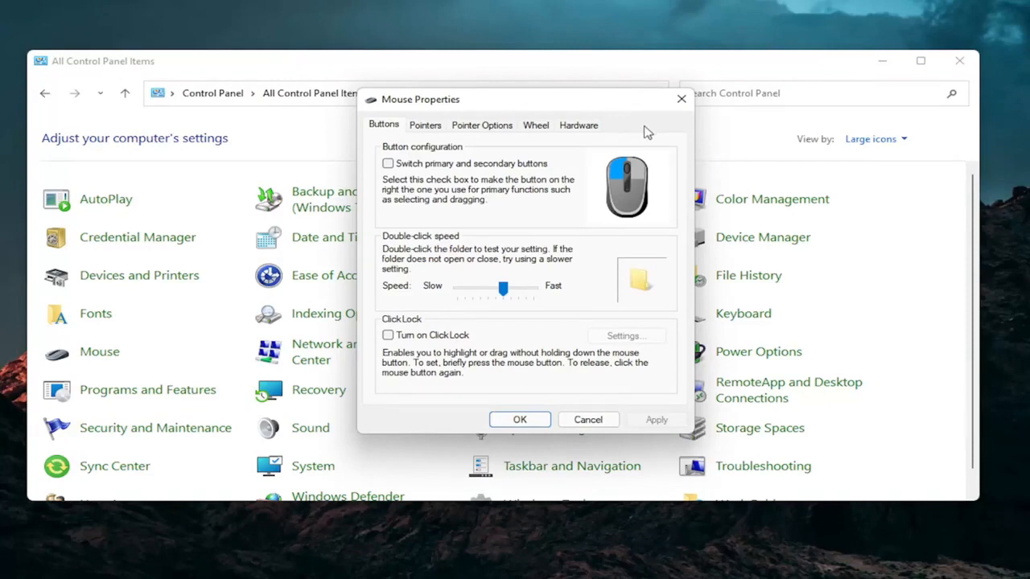
mouse_move(450, 185)
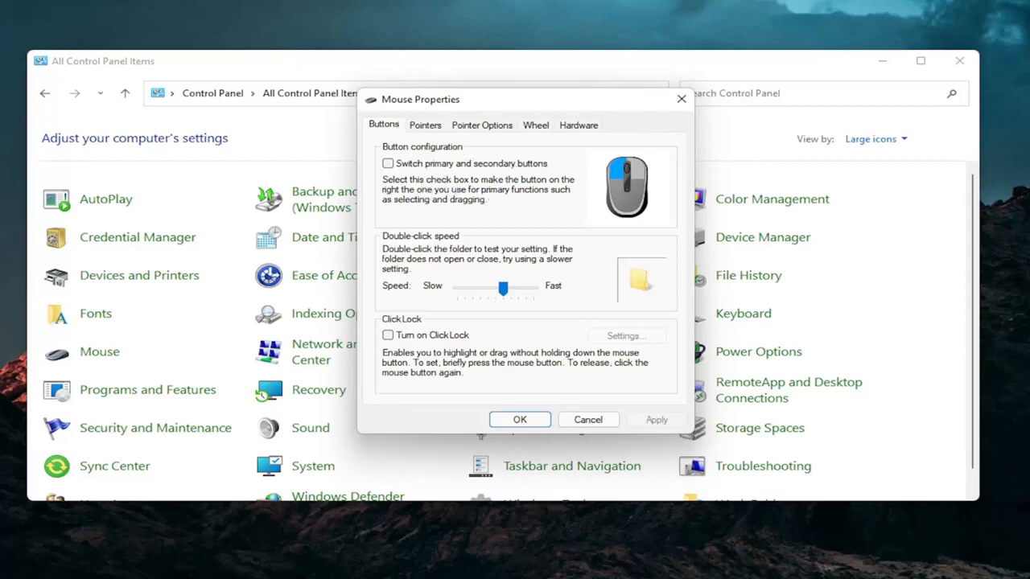
mouse_move(450, 224)
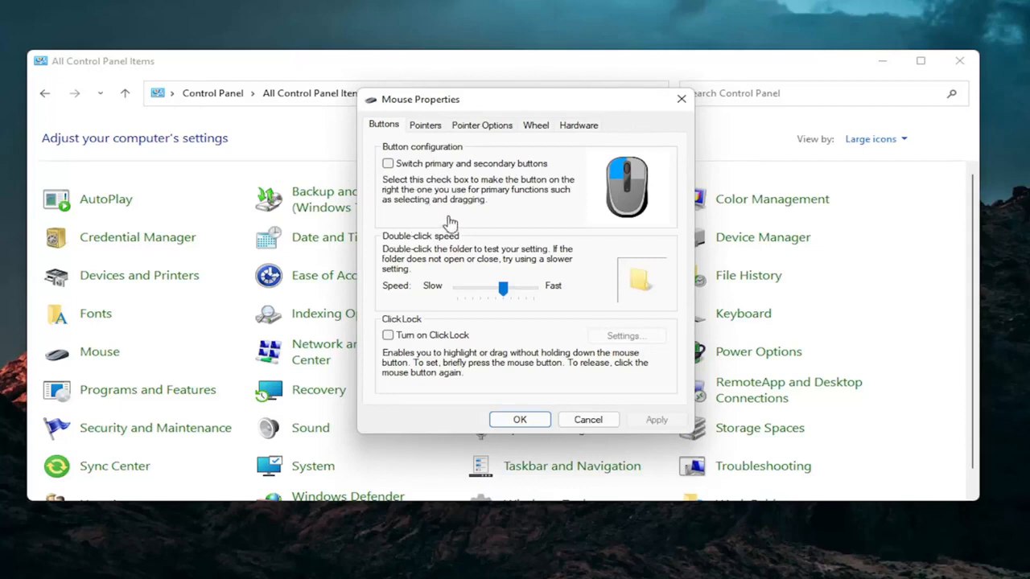
mouse_move(450, 223)
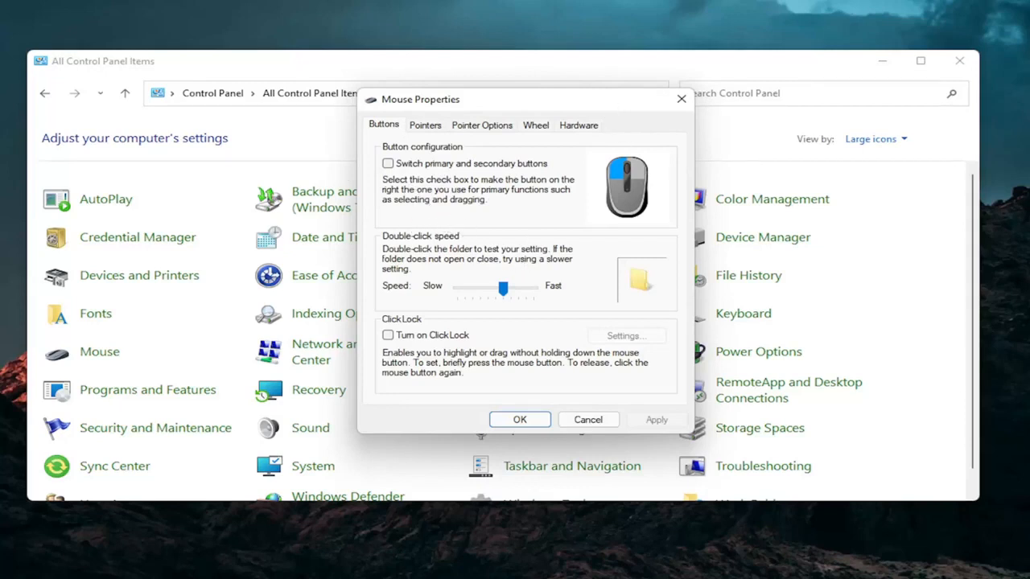
mouse_move(613, 149)
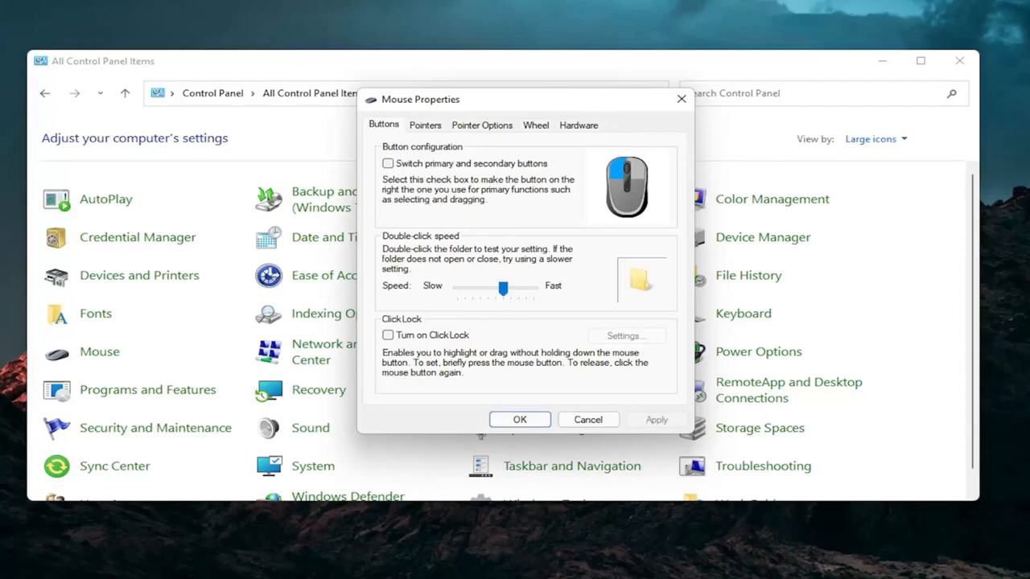
mouse_move(939, 78)
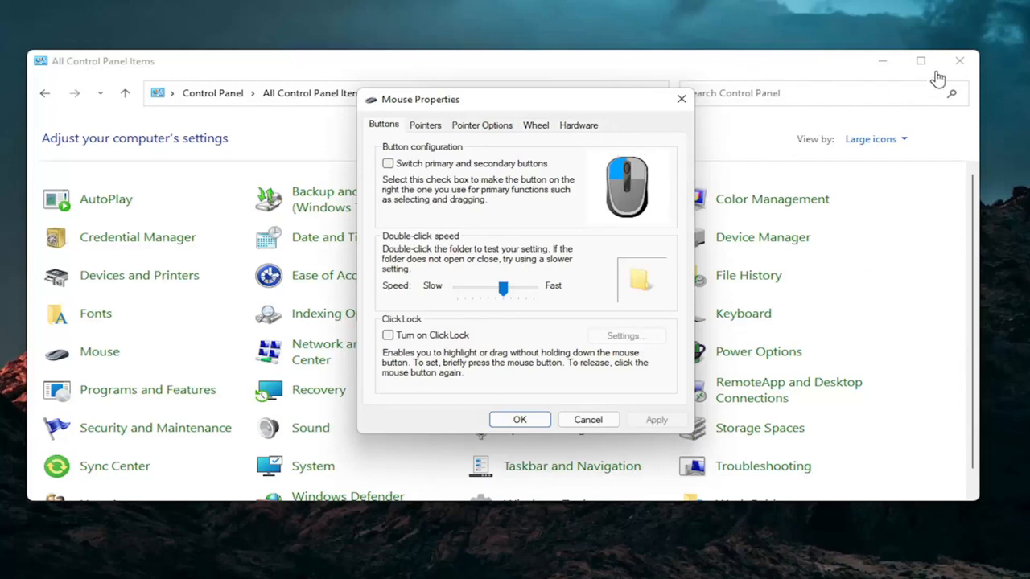
Search for Device Manager and choose Update driver on the HID-compliant mouse
click(436, 563)
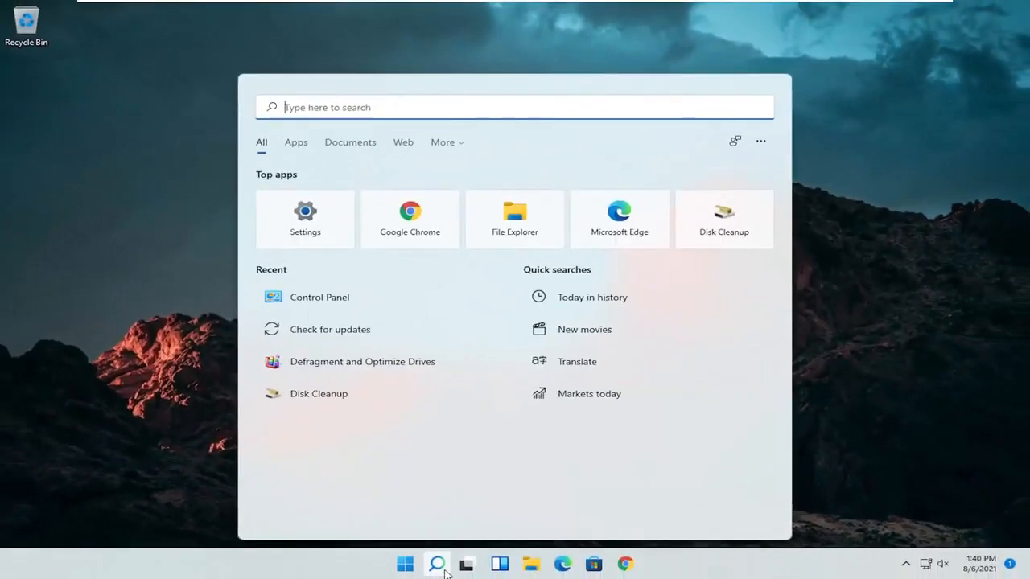
text(device Manager)
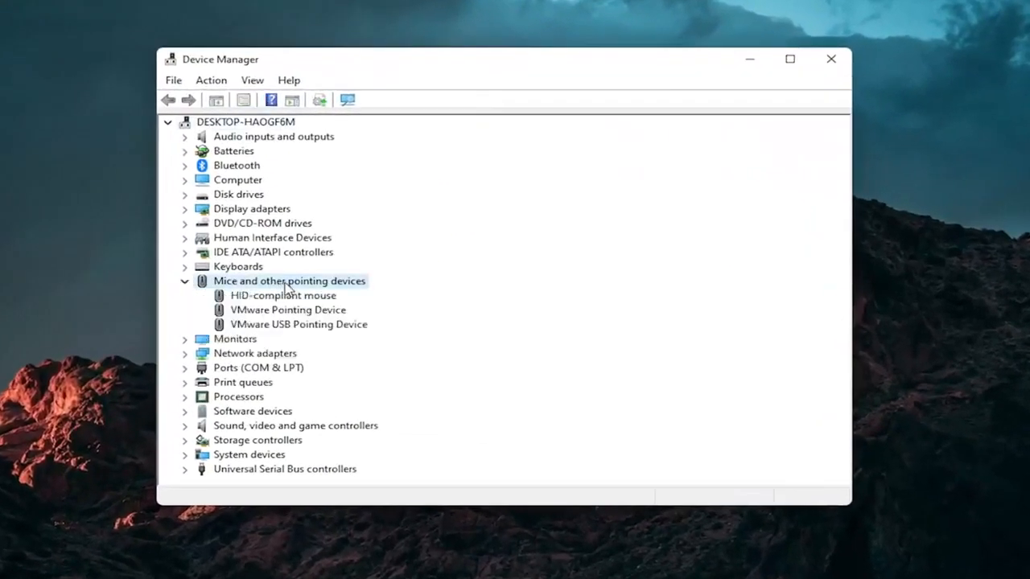
right_click(284, 295)
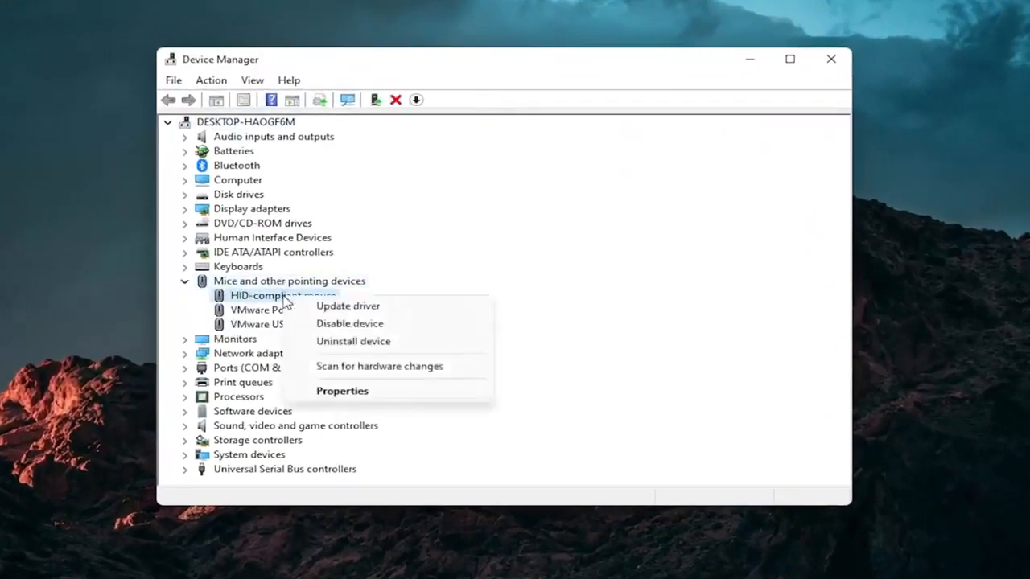
click(348, 306)
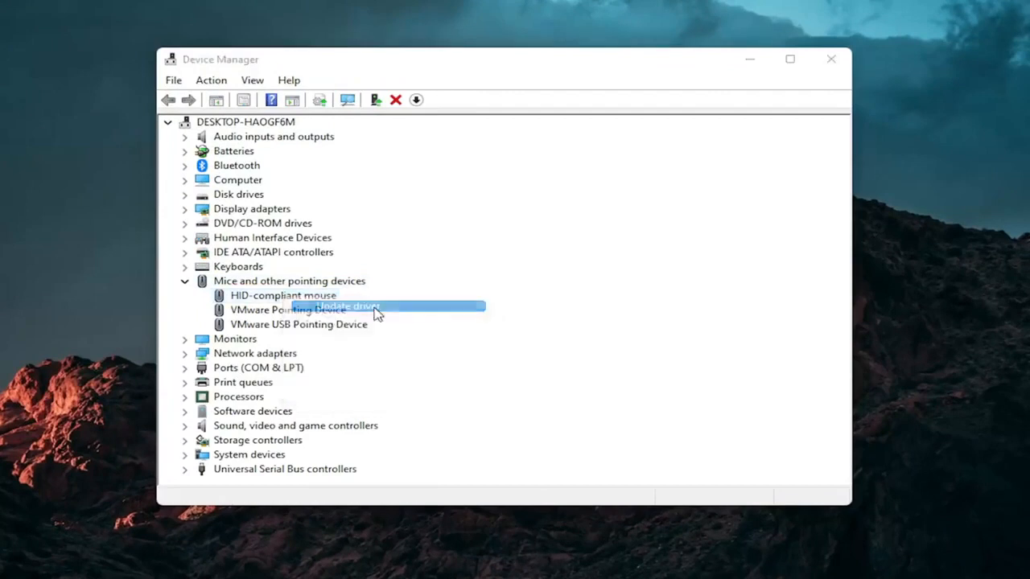
Browse this computer for drivers and pick from the compatible driver list
click(344, 307)
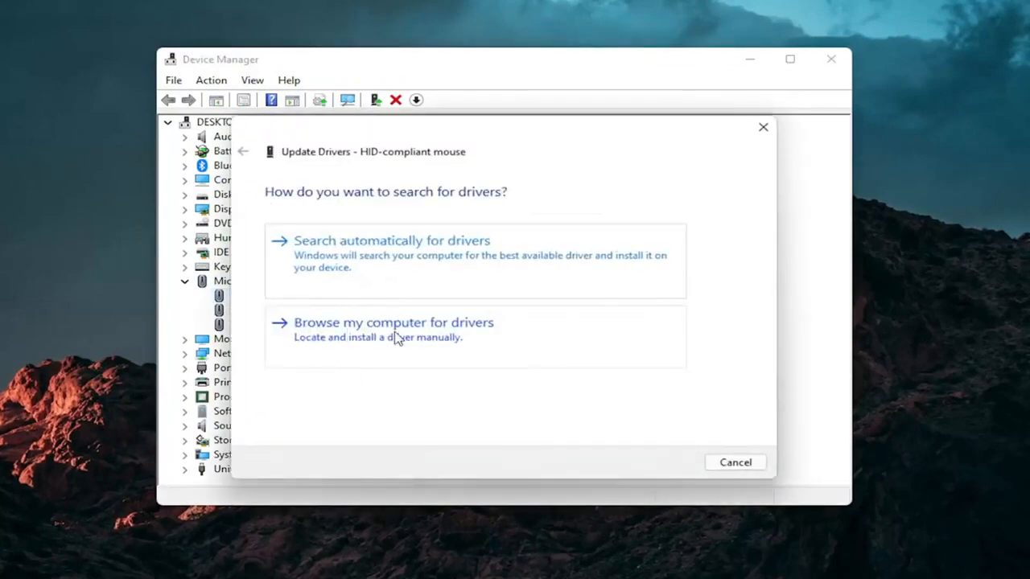
click(393, 322)
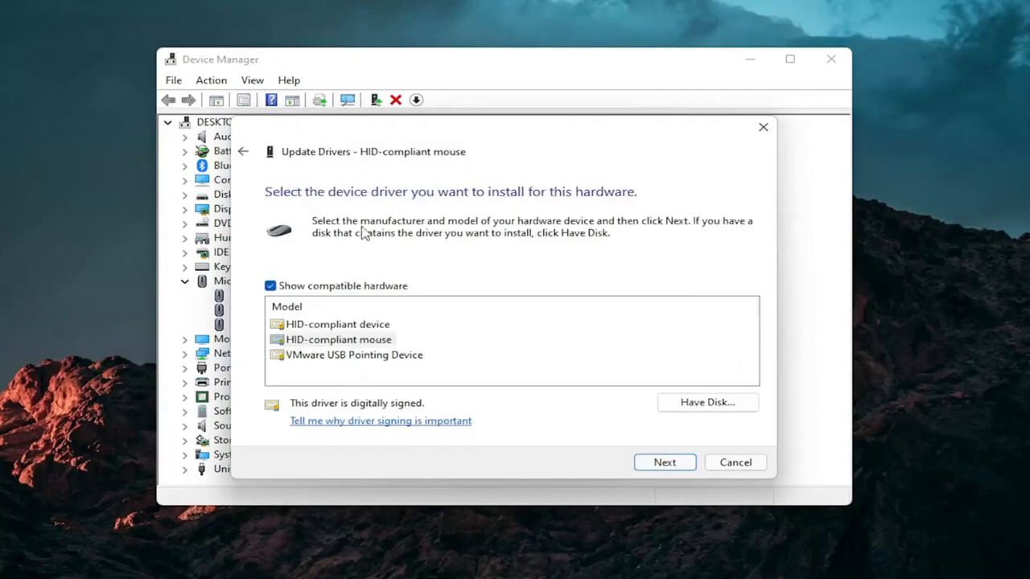
click(244, 151)
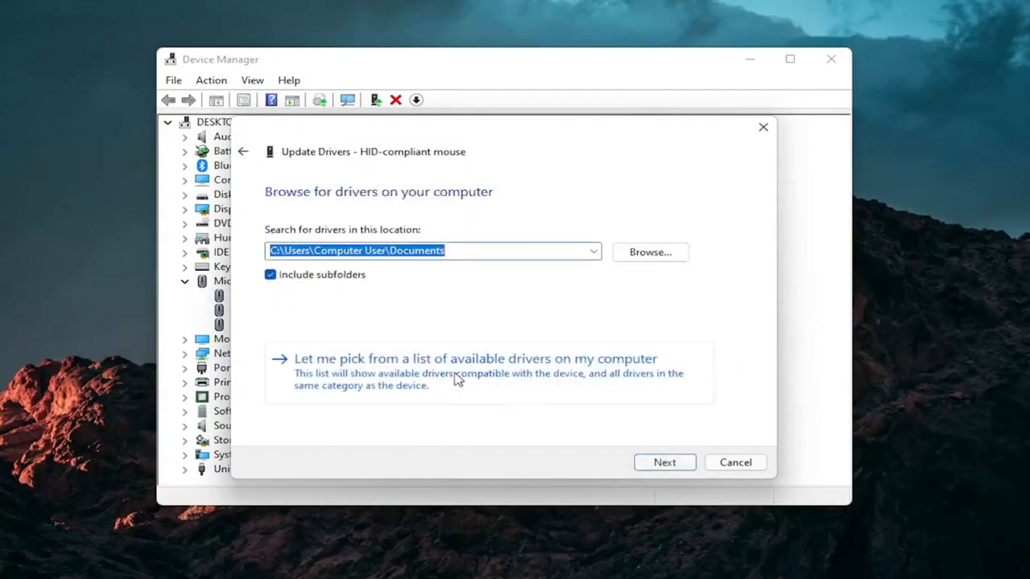
Install the HID-compliant mouse driver and dismiss the success confirmation
click(475, 358)
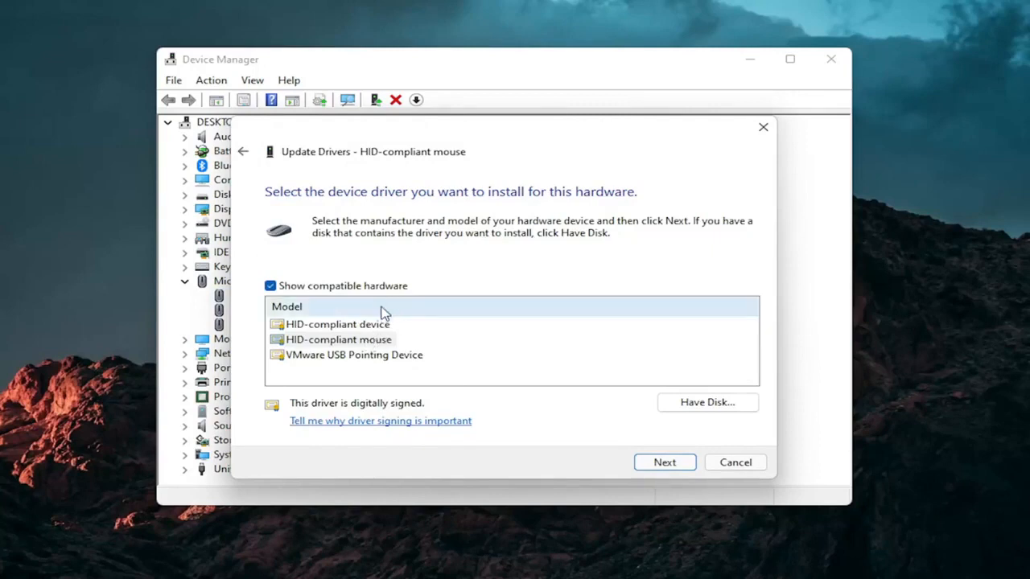
mouse_move(320, 311)
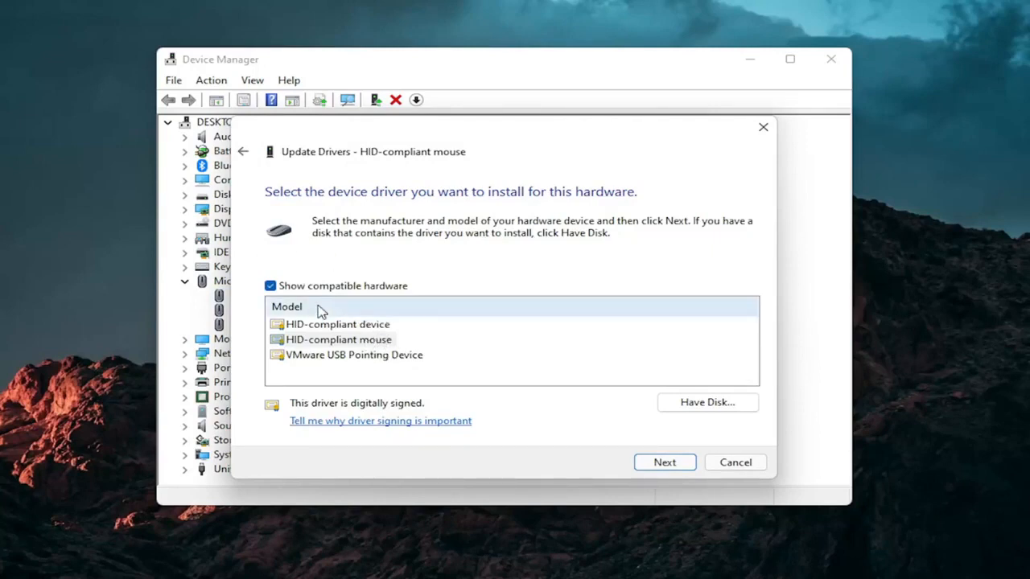
click(663, 462)
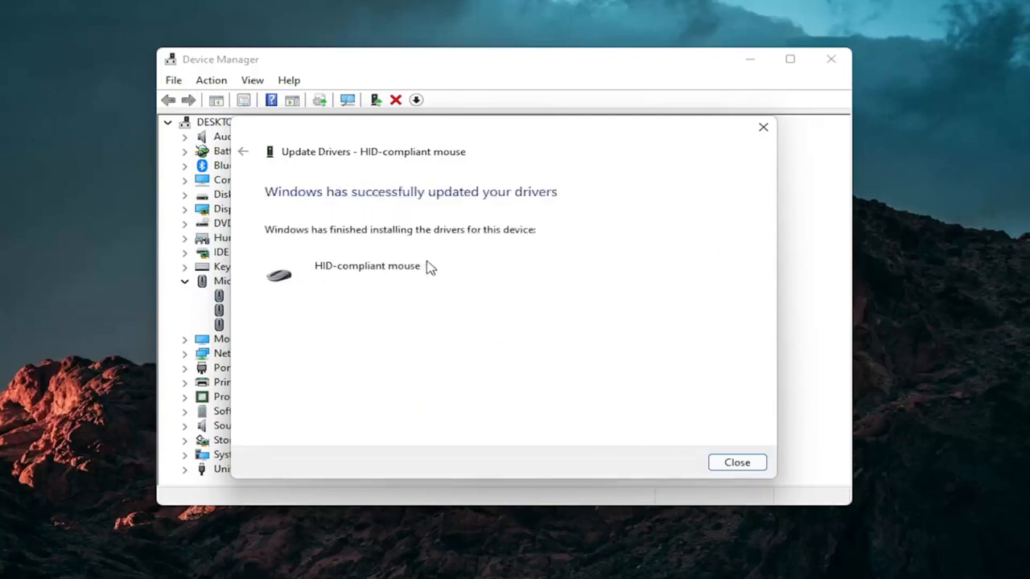
click(736, 462)
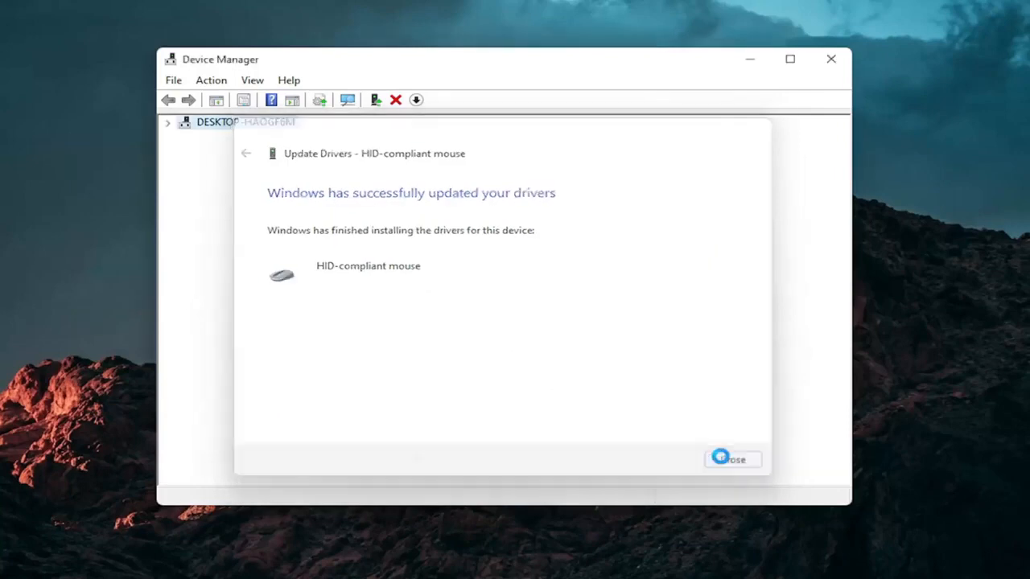
Close the driver update window and Device Manager
click(731, 459)
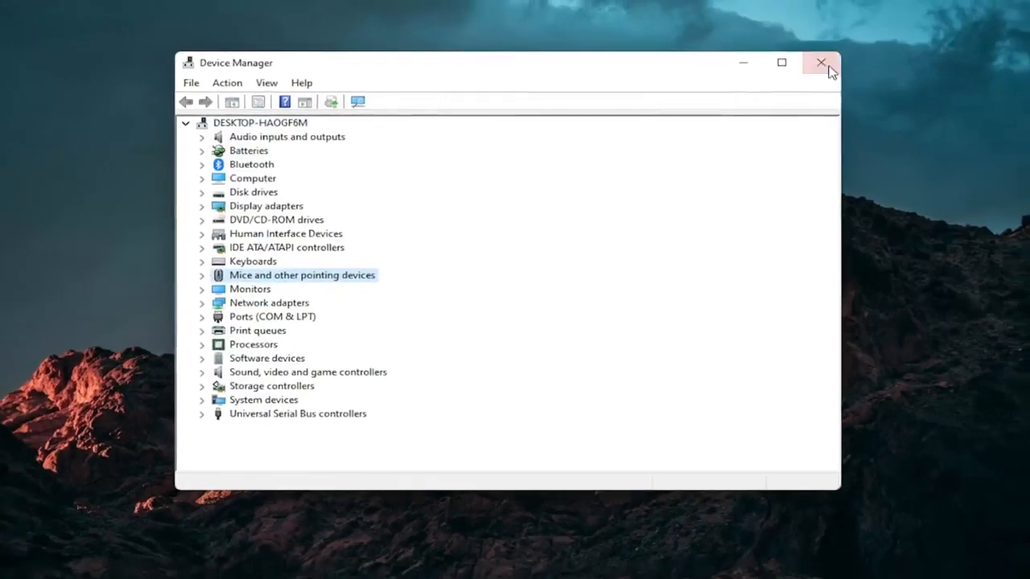
click(821, 63)
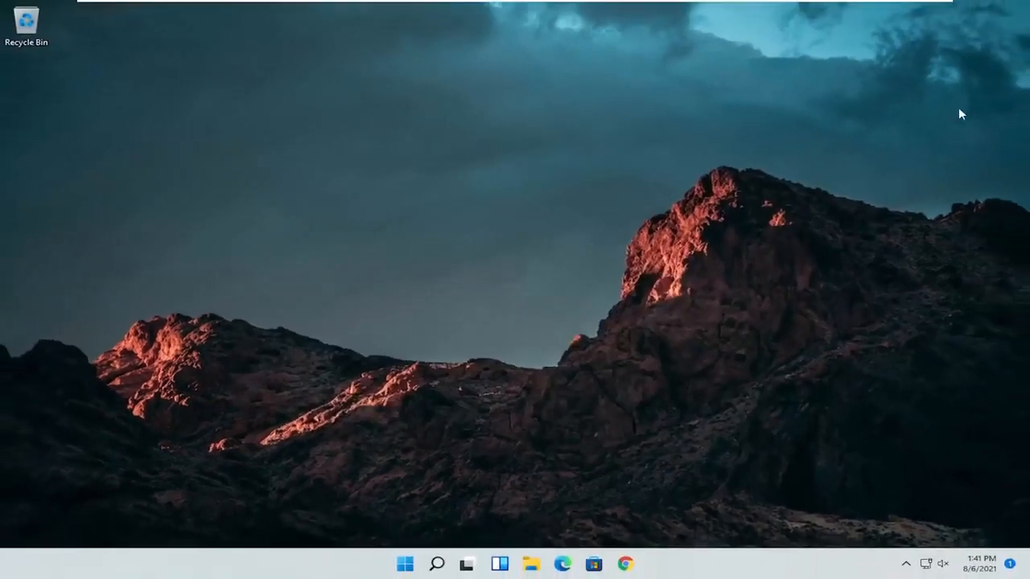
mouse_move(370, 378)
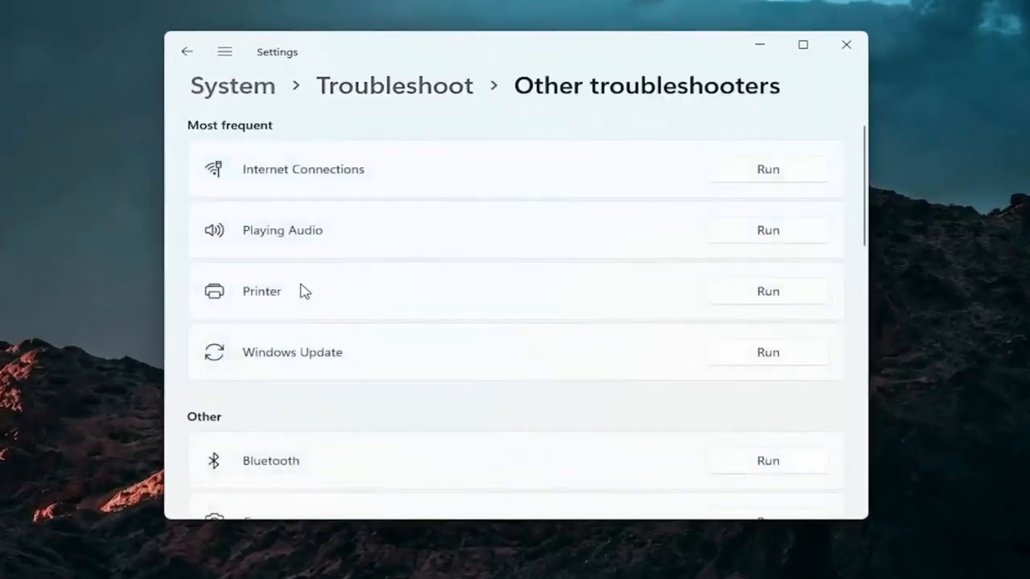
Scroll Other troubleshooters past Camera to reveal Keyboard
scroll(down, 3)
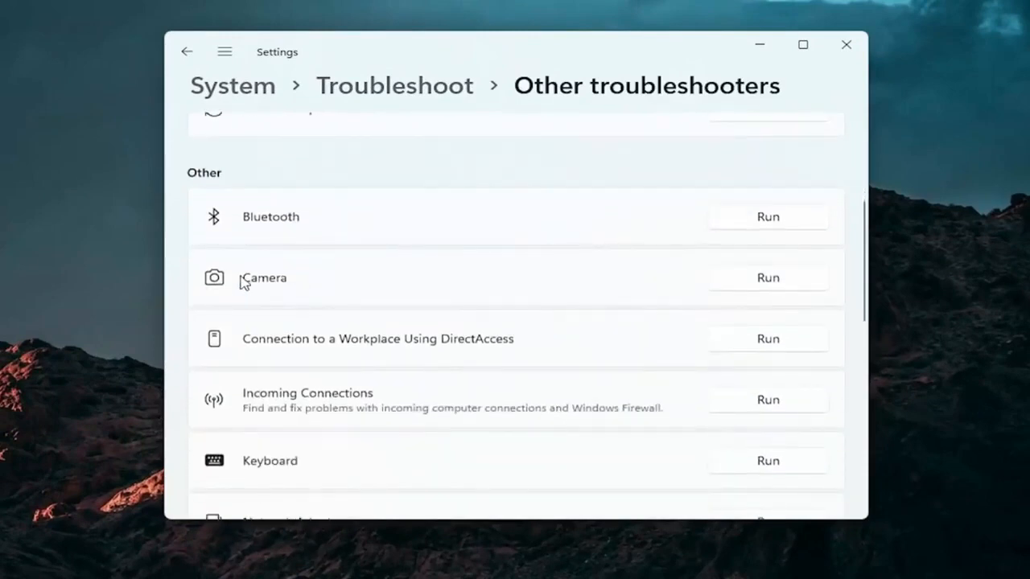
mouse_move(233, 239)
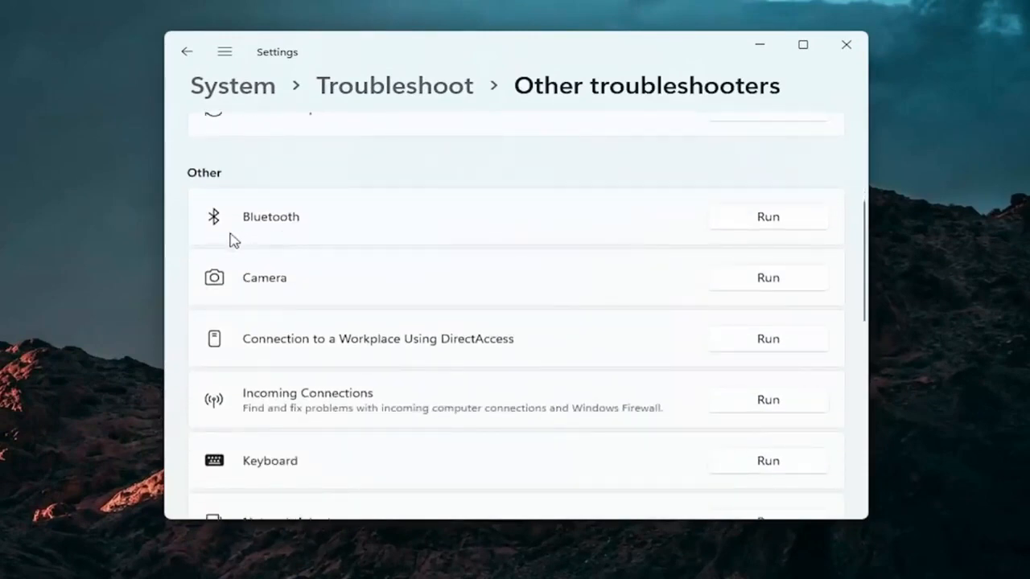
mouse_move(321, 322)
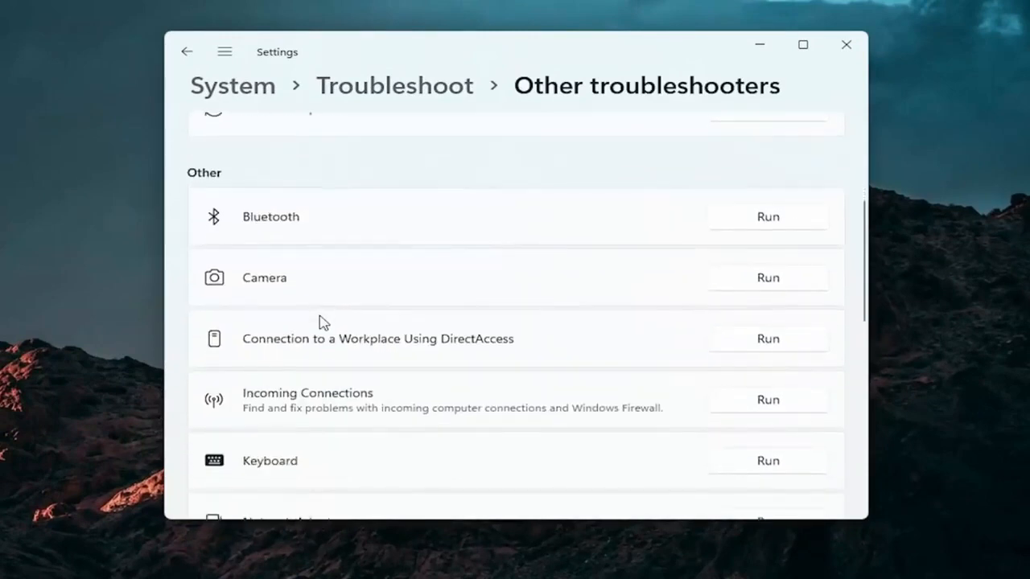
scroll(down, 3)
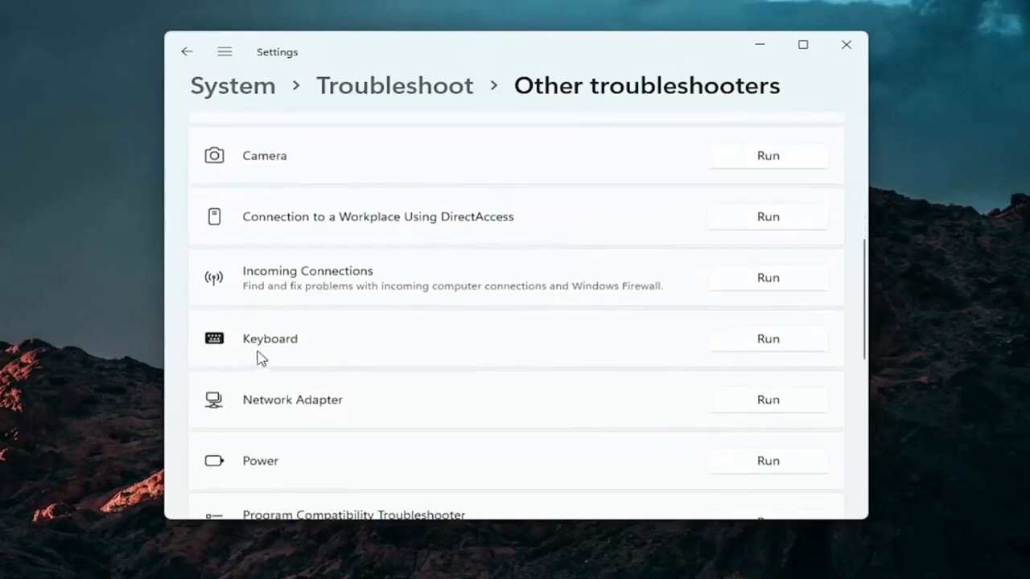
Run the Keyboard troubleshooter, then close it once it reports no changes
click(767, 338)
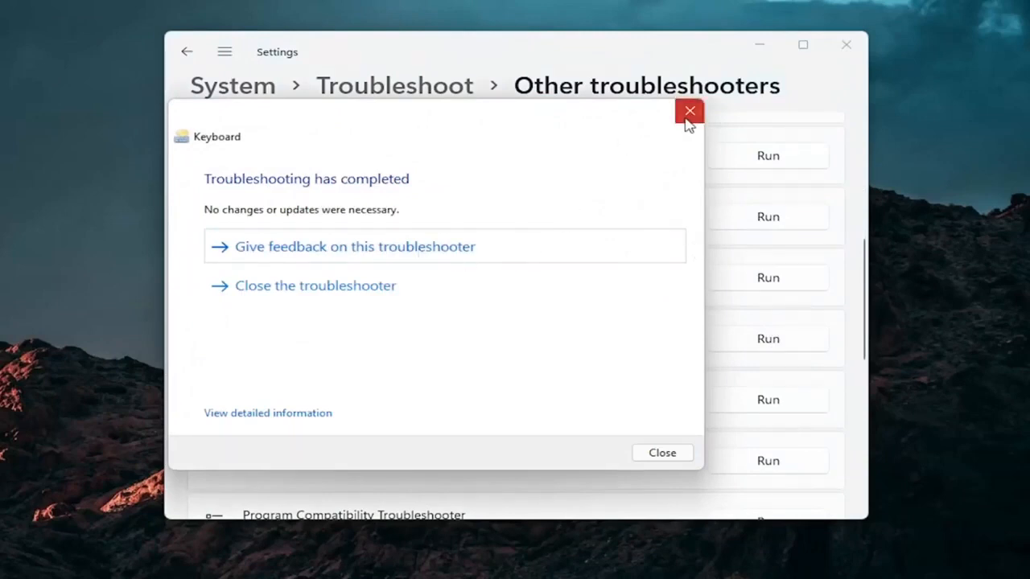
click(688, 110)
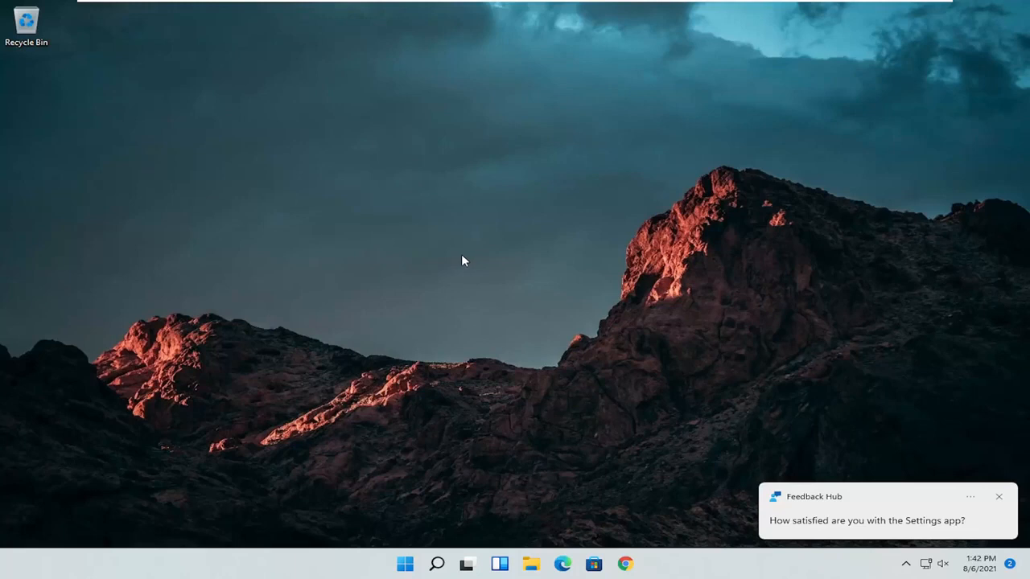
Search cmd and launch Command Prompt as administrator, approving the UAC prompt
click(437, 563)
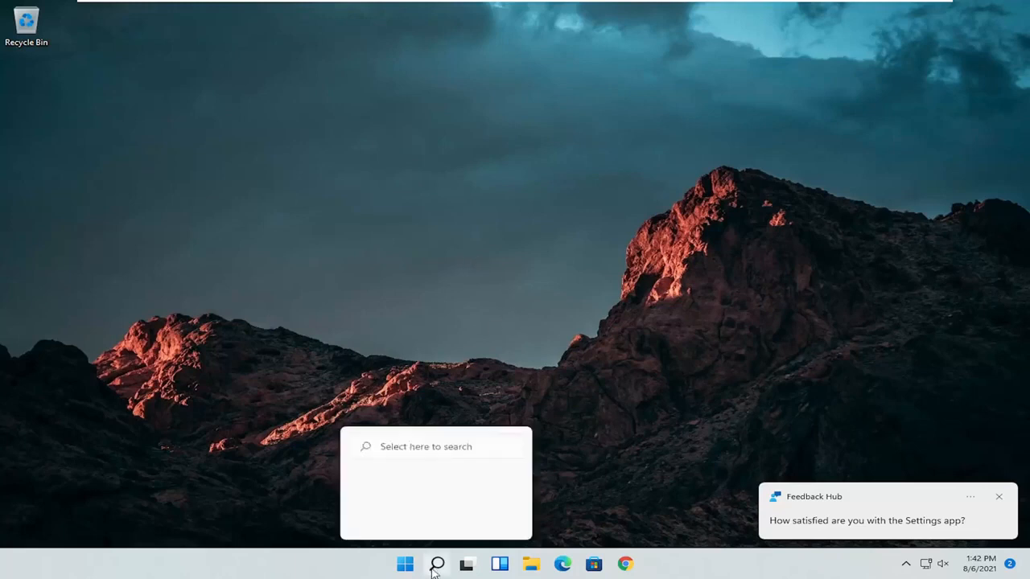
click(437, 564)
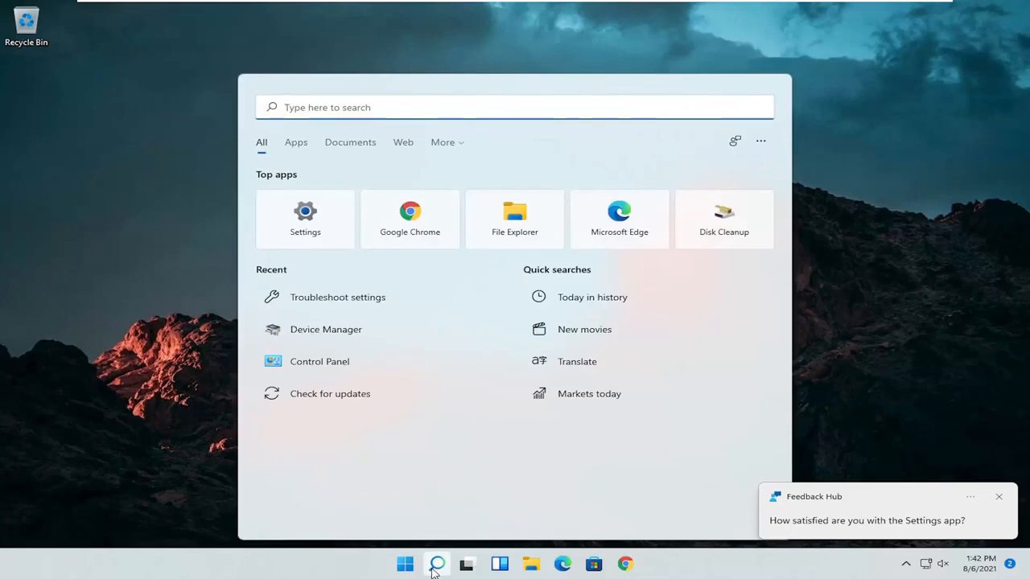
text(cmd)
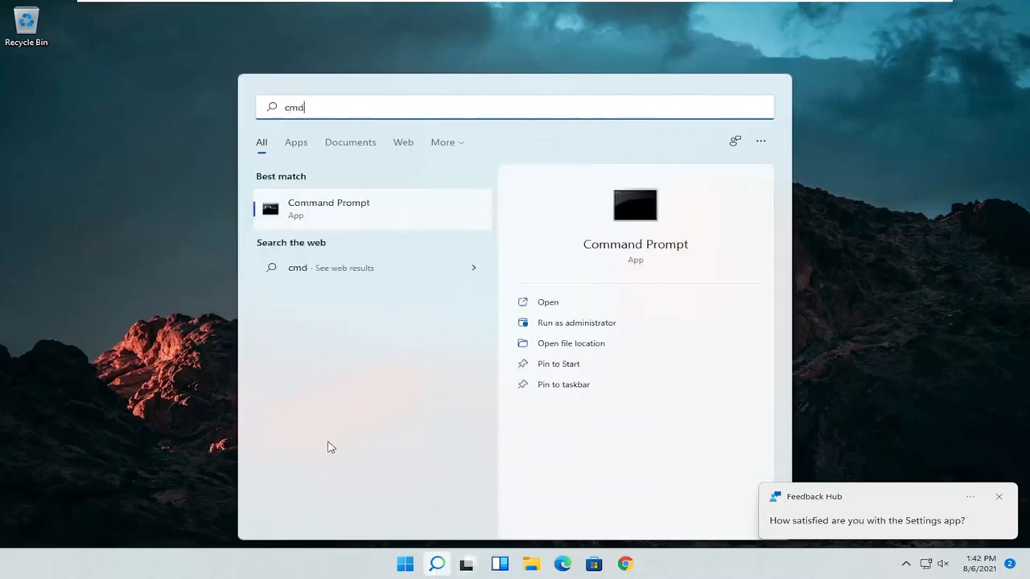
mouse_move(305, 207)
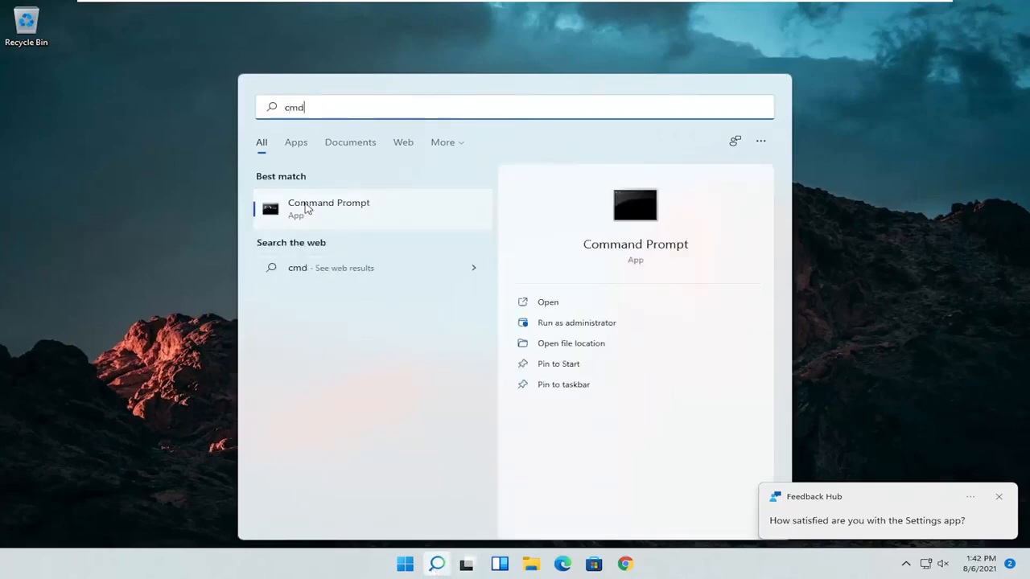
right_click(328, 208)
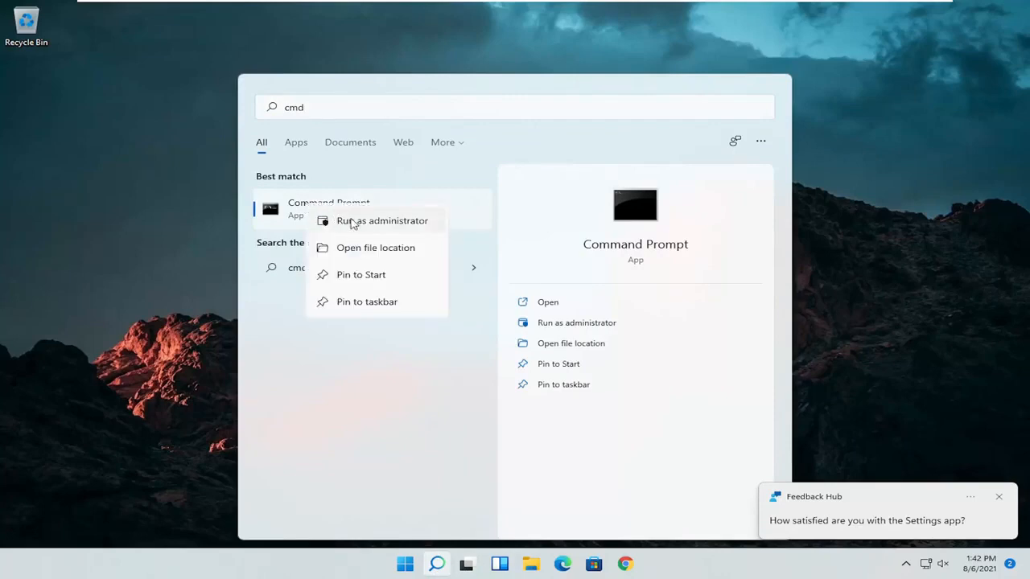
click(382, 220)
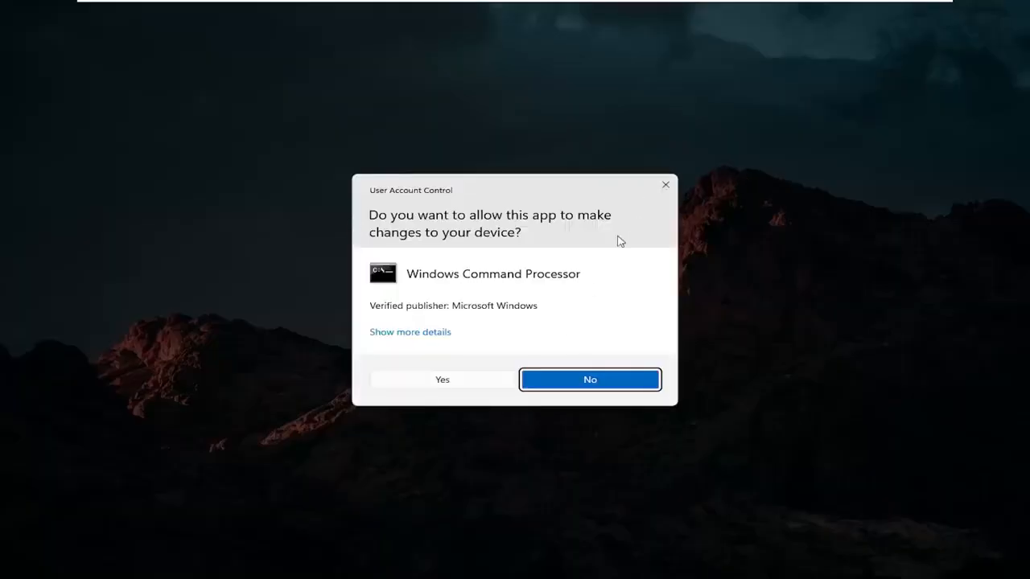
click(441, 379)
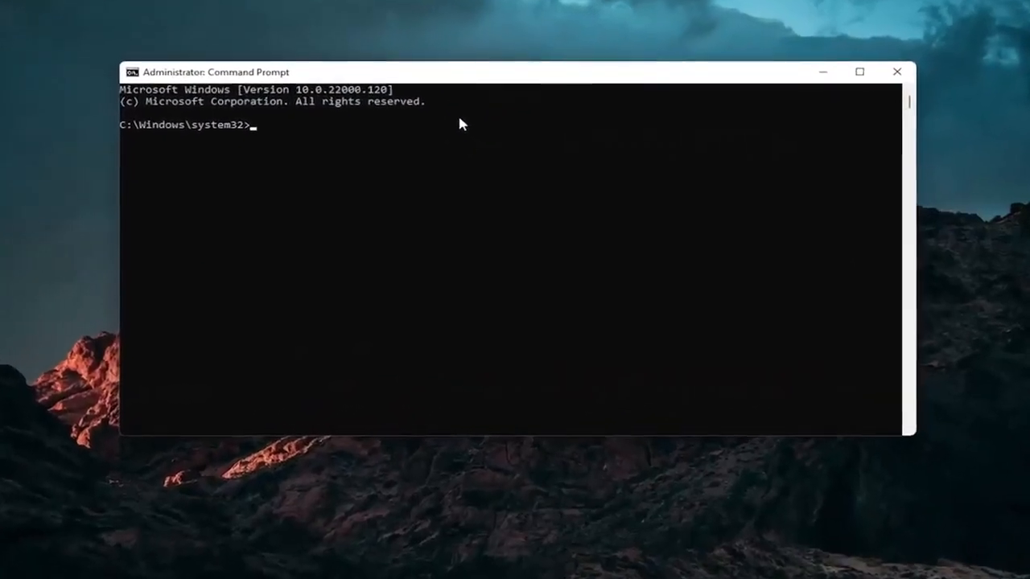
Run sfc /scannow and let verification reach 100% with no violations
text(sfc)
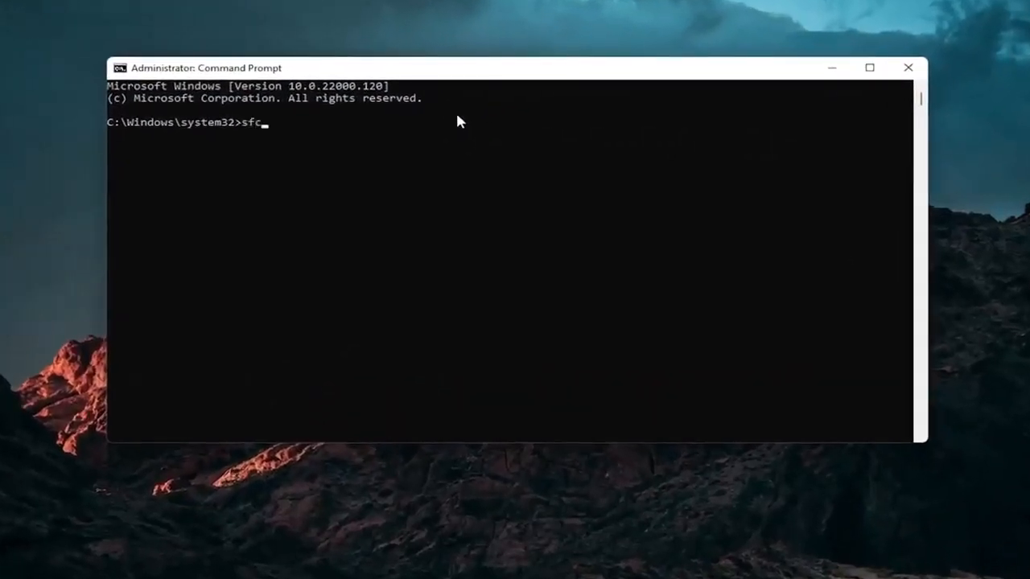
text(/sc)
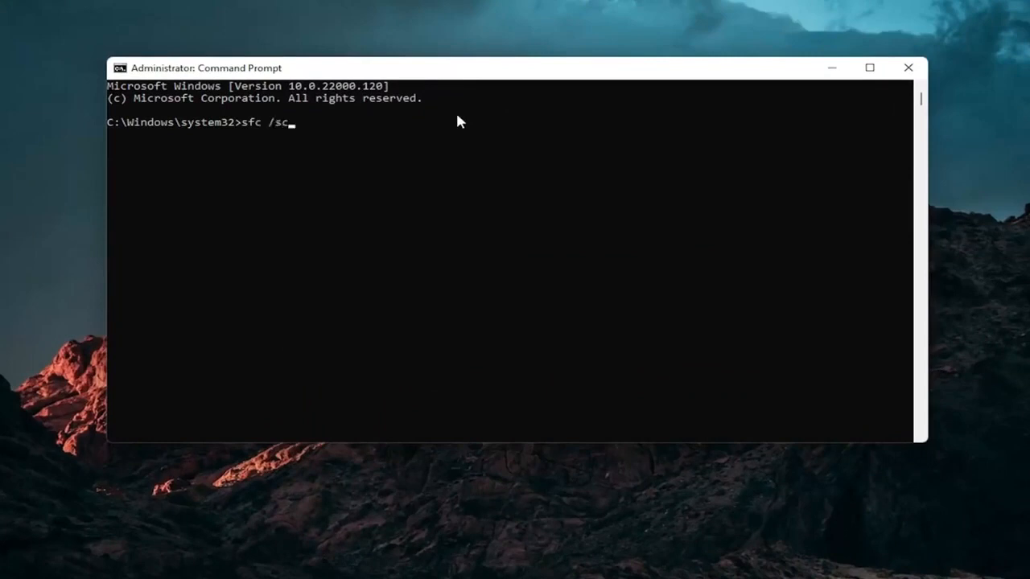
text(annow)
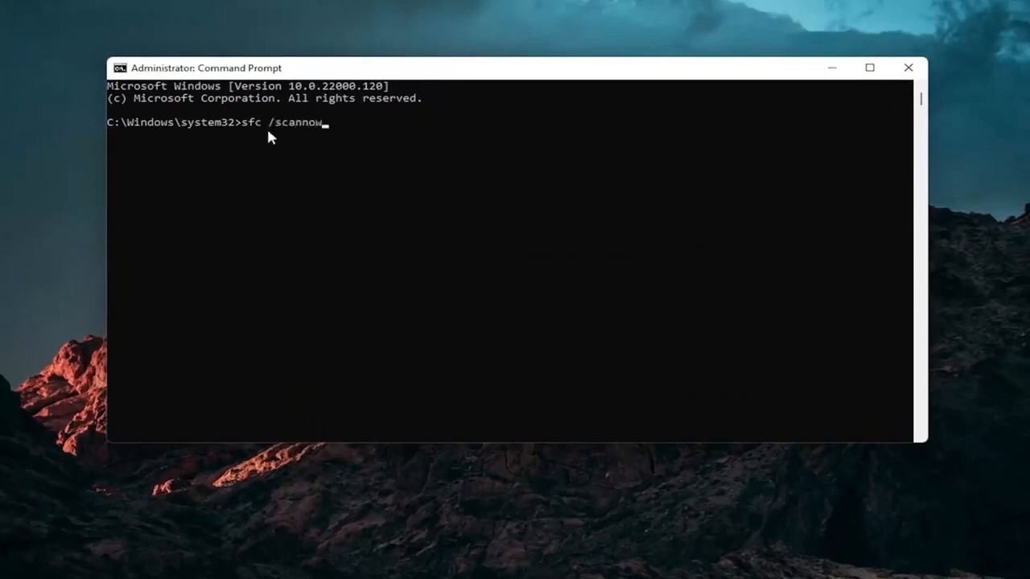
mouse_move(234, 194)
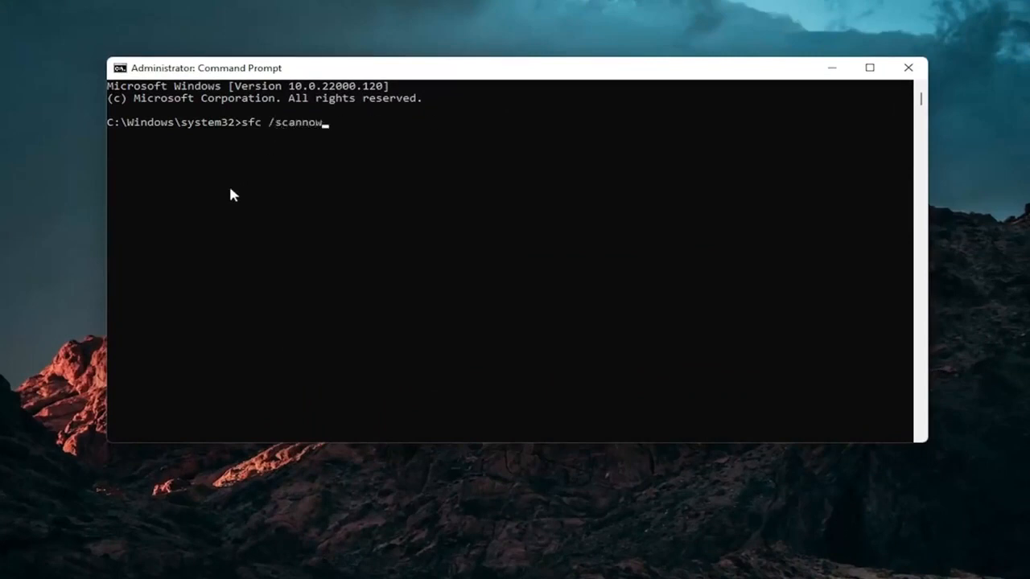
key(Return)
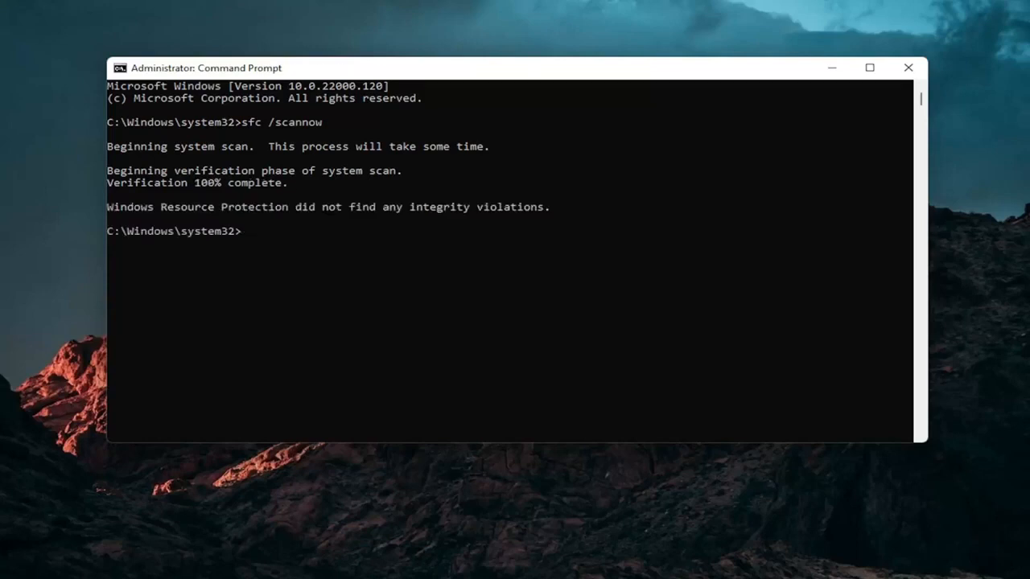
Close Command Prompt and restart Windows from the Start button's shutdown menu
click(909, 68)
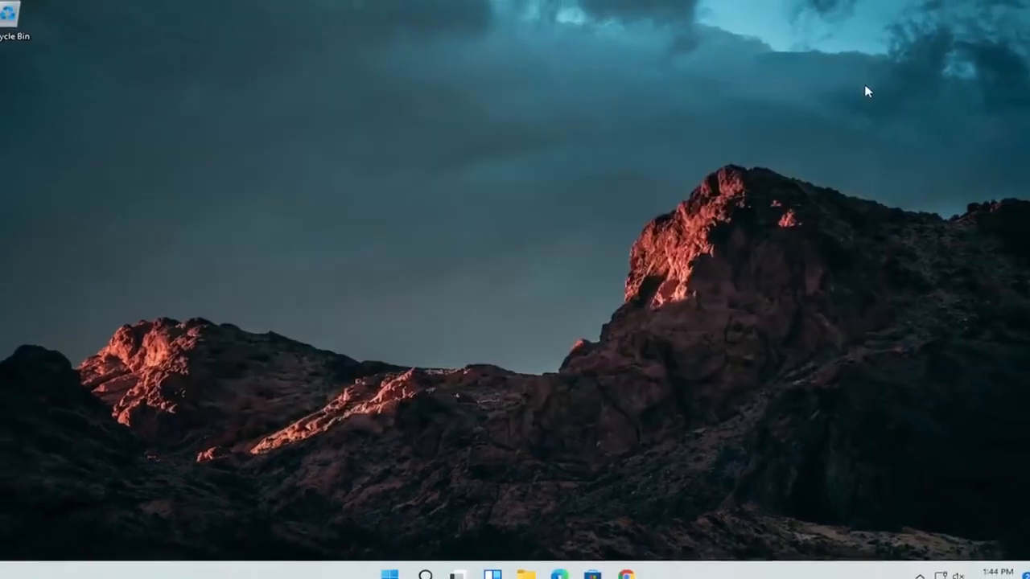
right_click(405, 563)
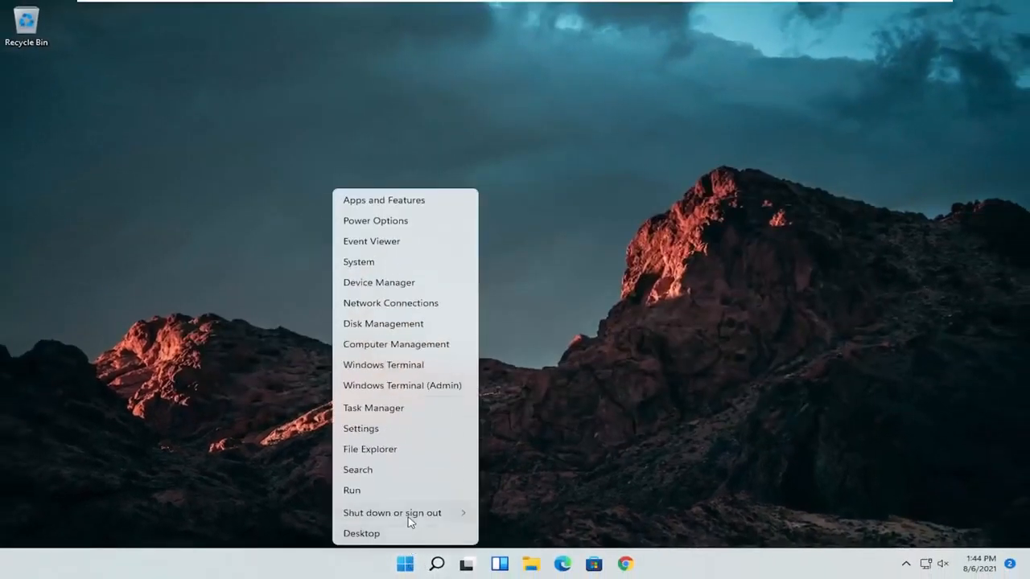
click(391, 513)
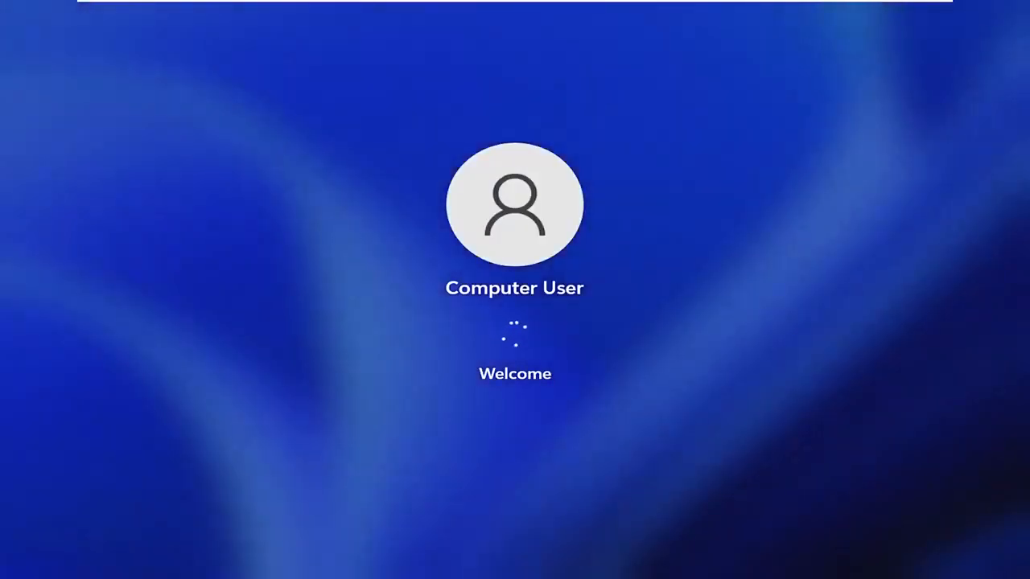